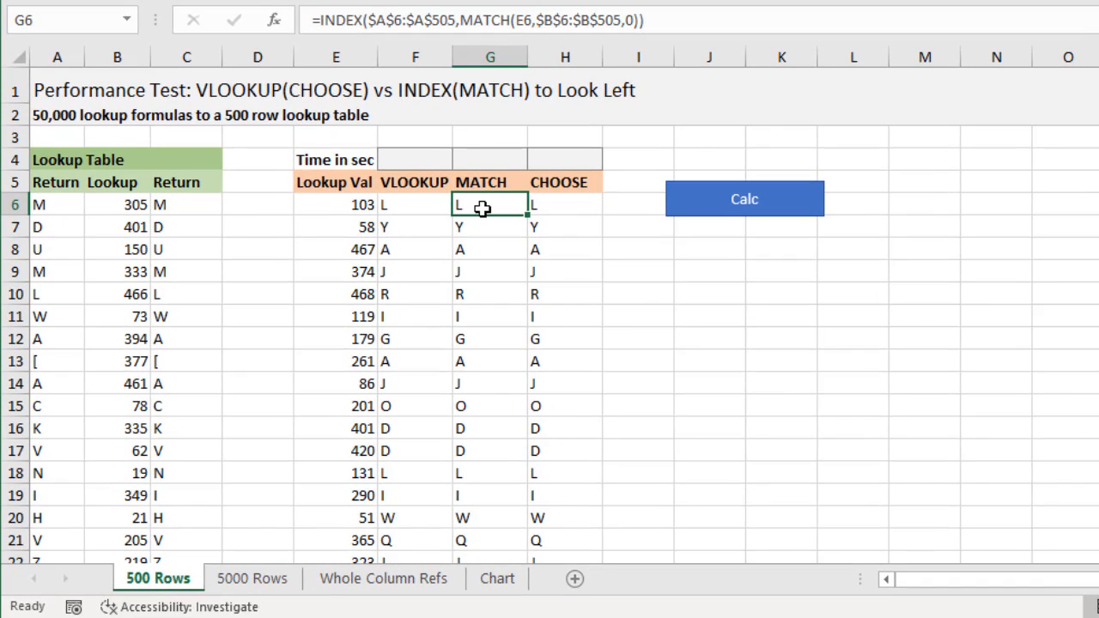
mouse_move(498, 206)
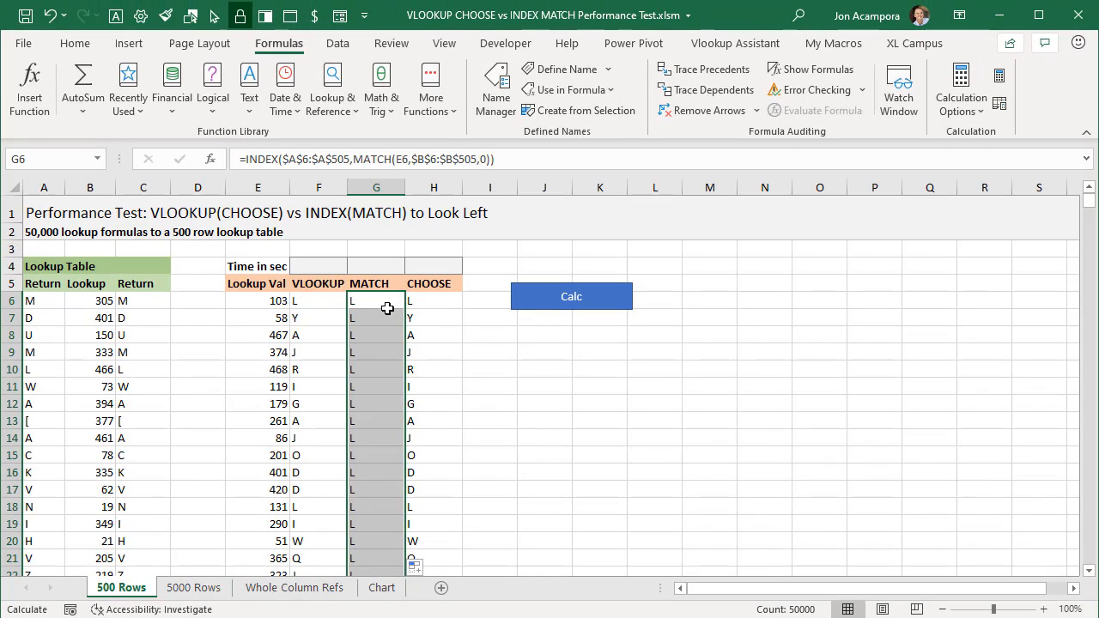
mouse_move(535, 311)
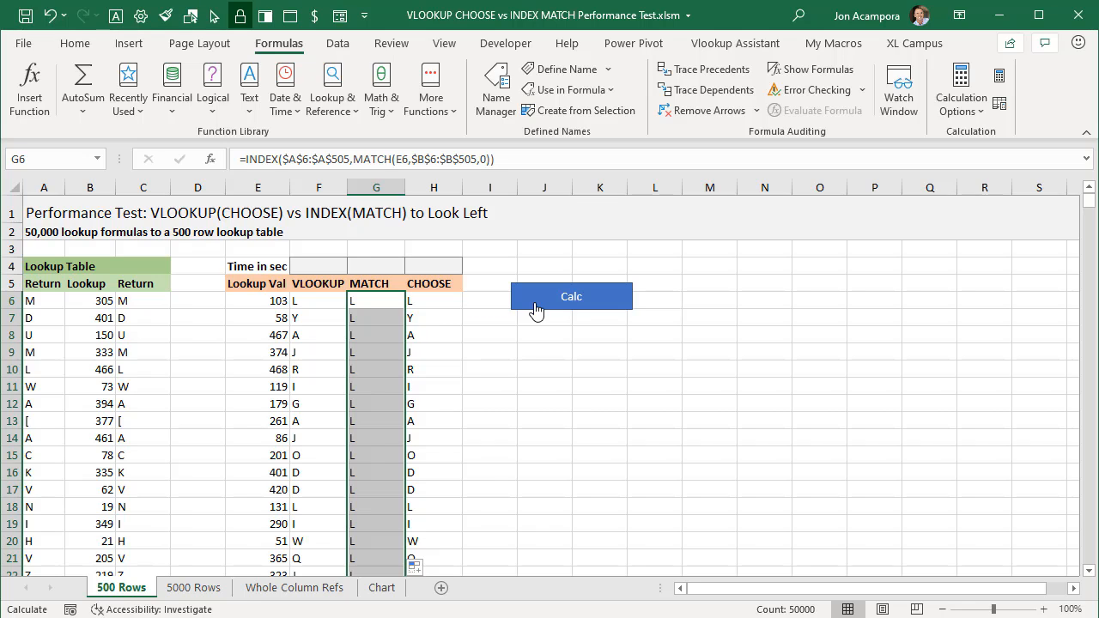
Run Calc to time the MATCH formulas at about 0.195 seconds and dismiss the result message.
left_click(570, 296)
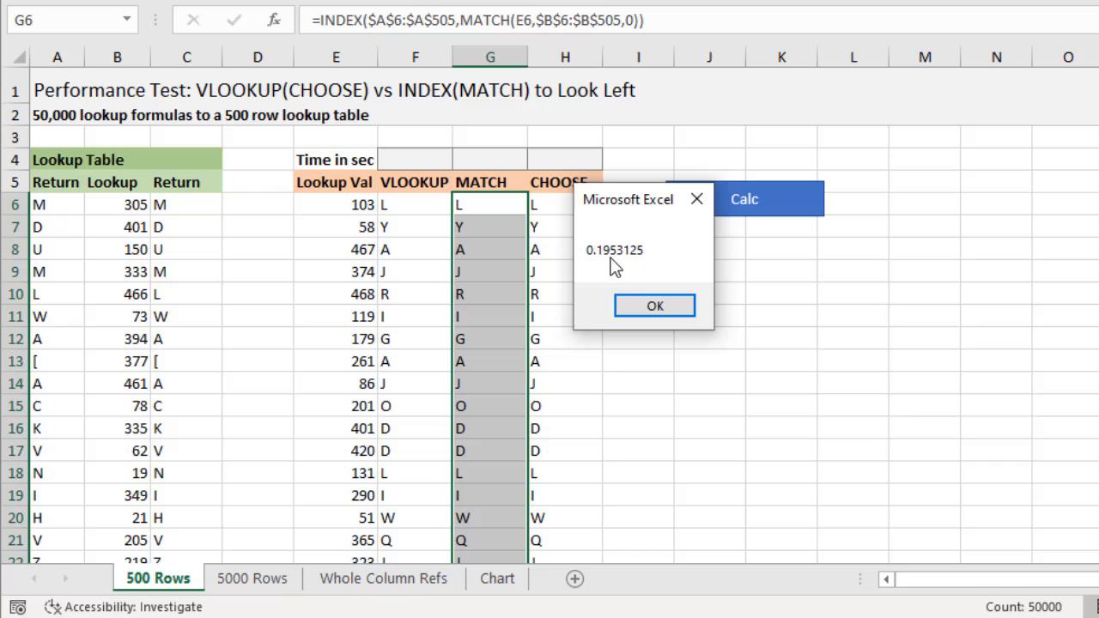
left_click(654, 306)
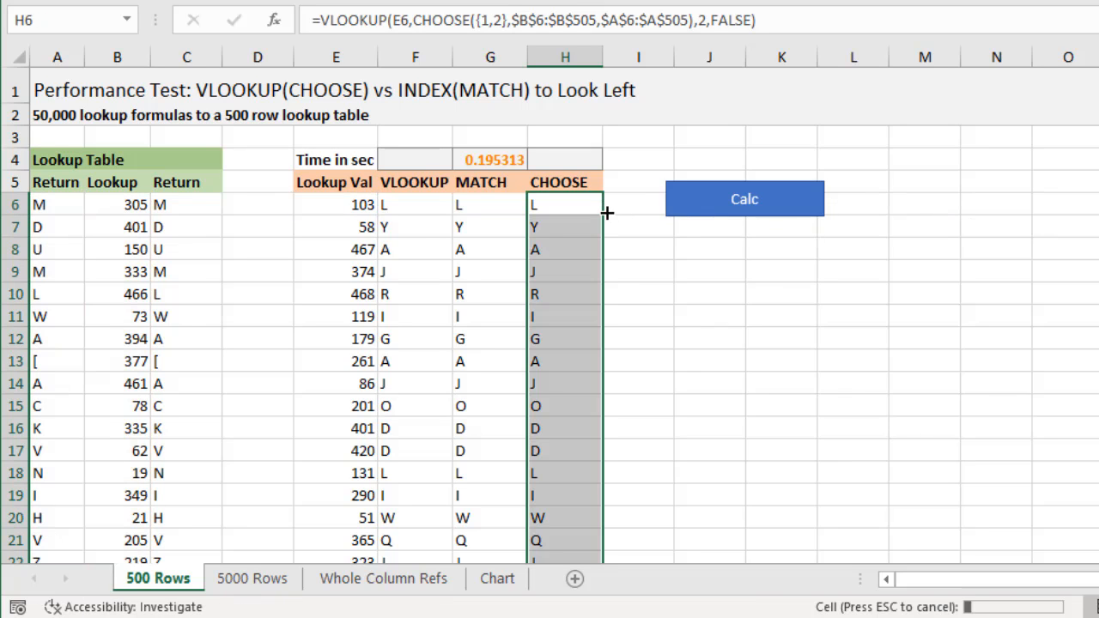
left_click(251, 577)
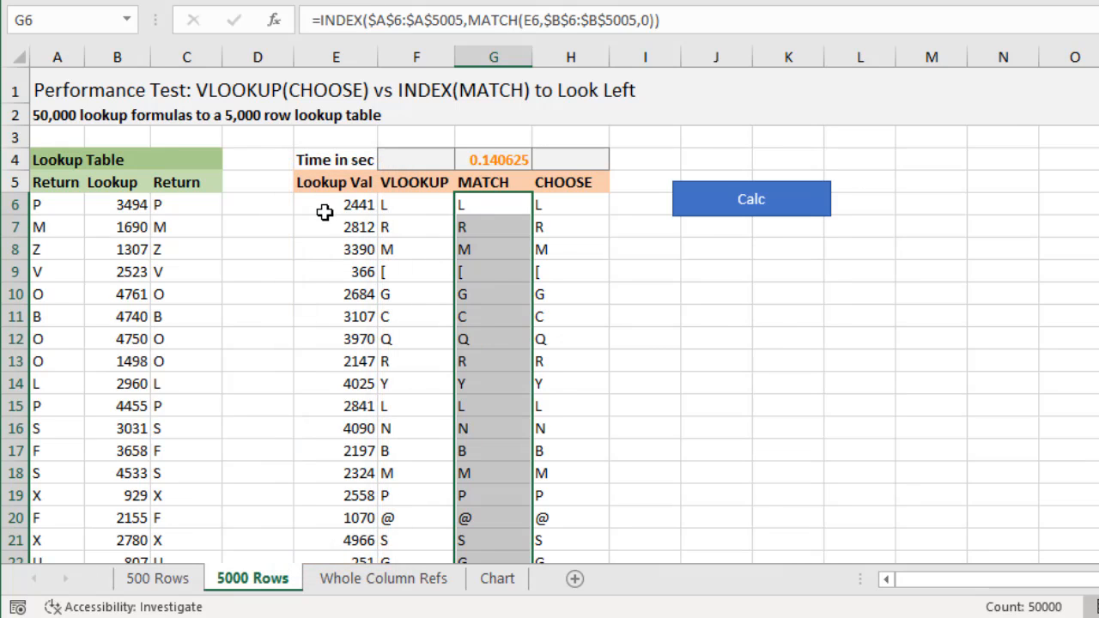
Run Calc on the 5000 Rows sheet's 50,000 INDEX MATCH formulas.
left_click(749, 200)
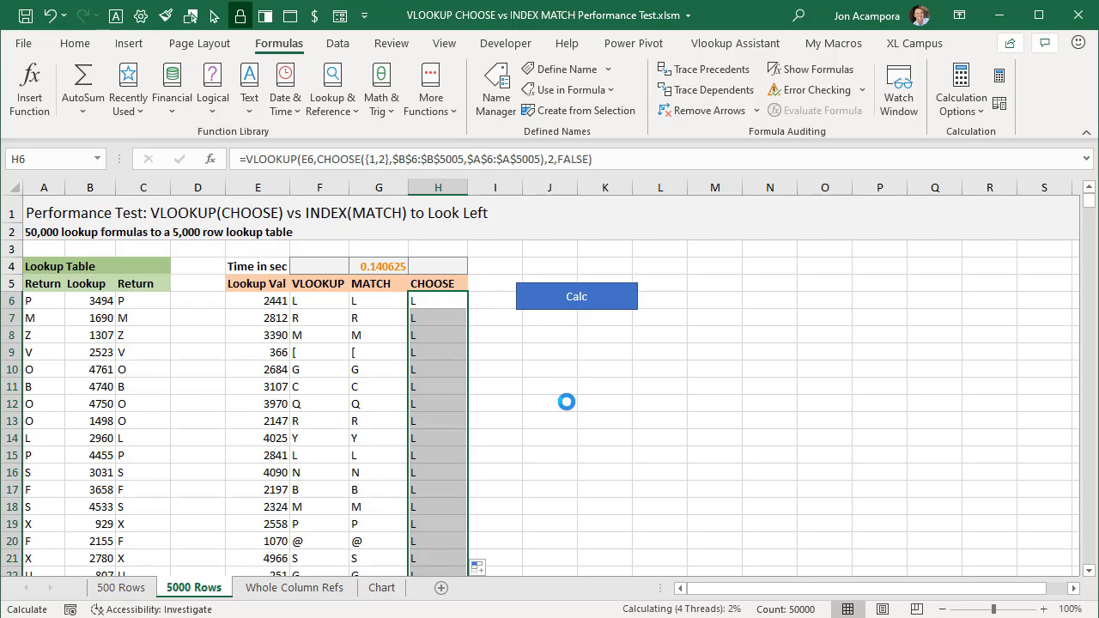
Run Calc on the CHOOSE column, recording 35.93 seconds on the 5000 Rows sheet.
left_click(577, 296)
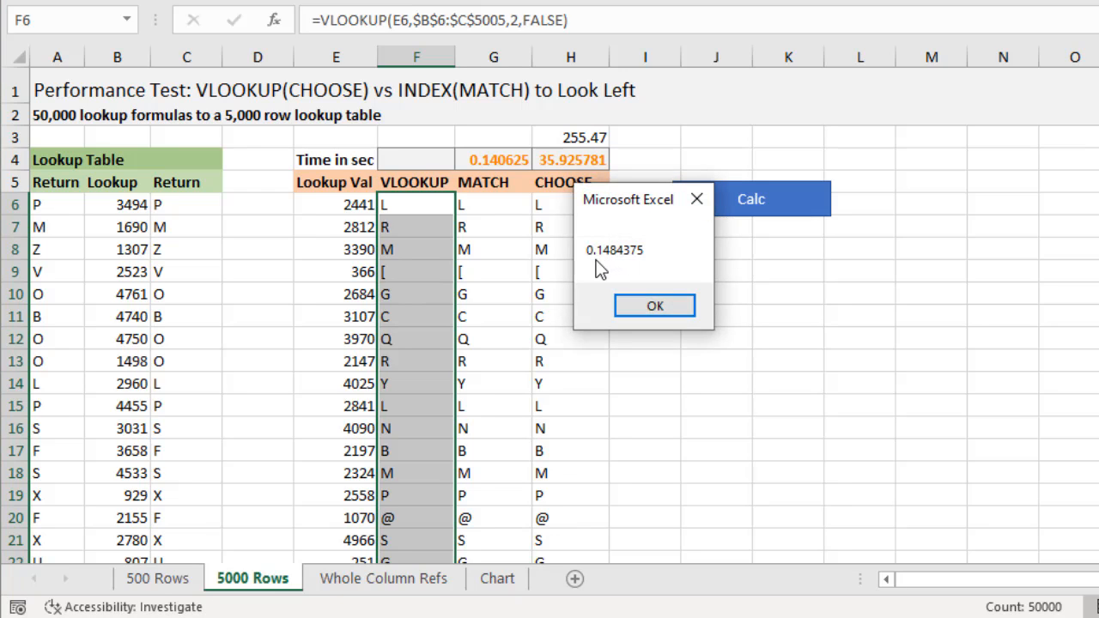
Dismiss the message so 0.148438 seconds is recorded above the VLOOKUP column.
left_click(654, 306)
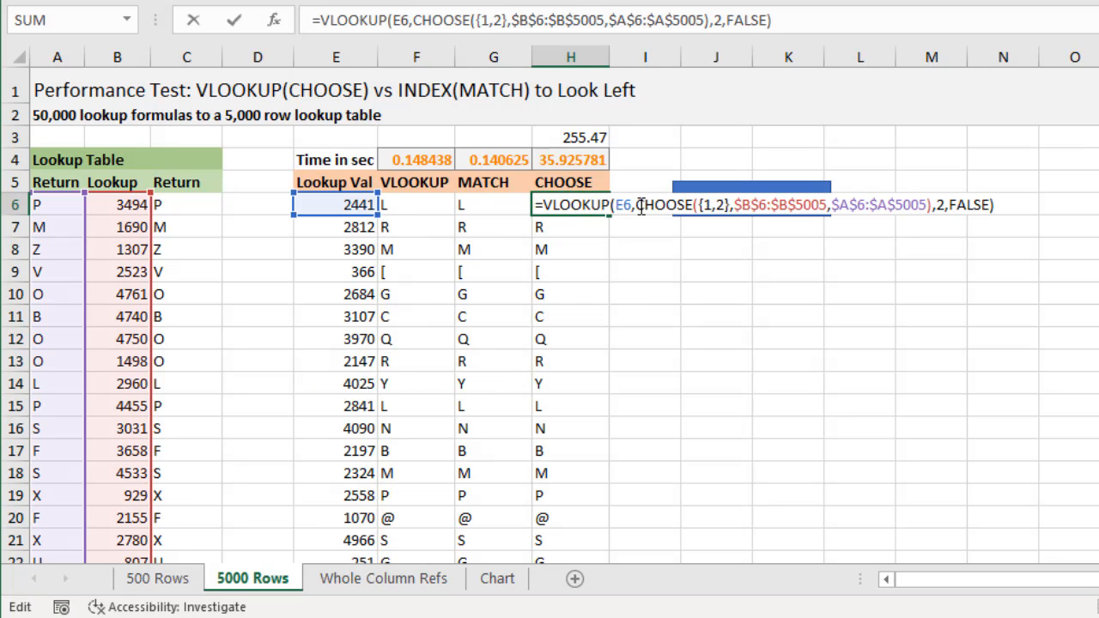
left_click(845, 204)
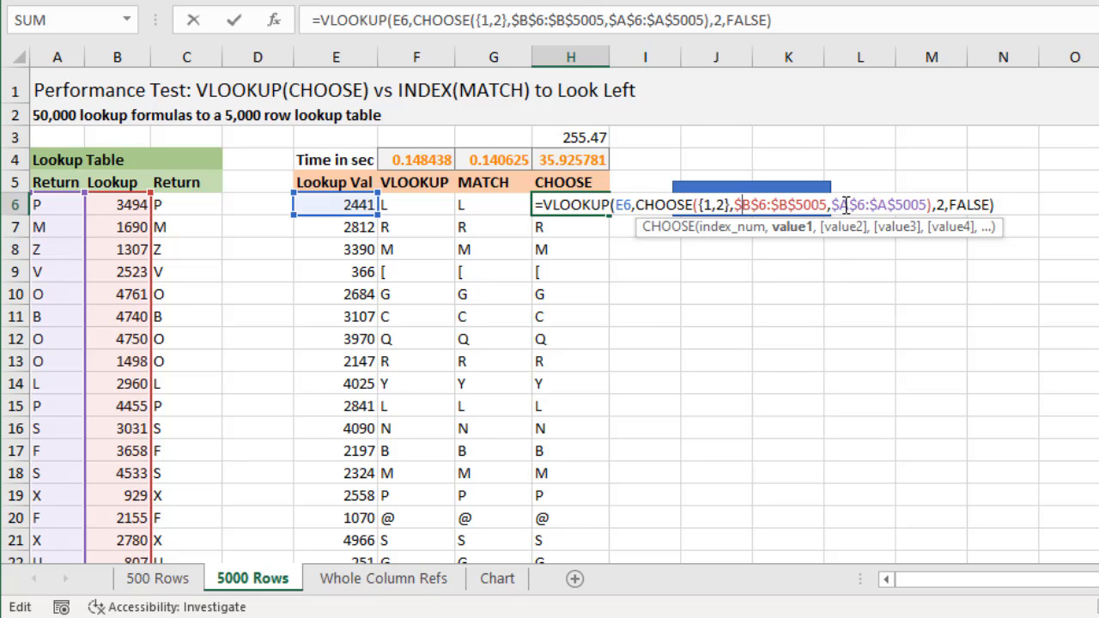
left_click(384, 577)
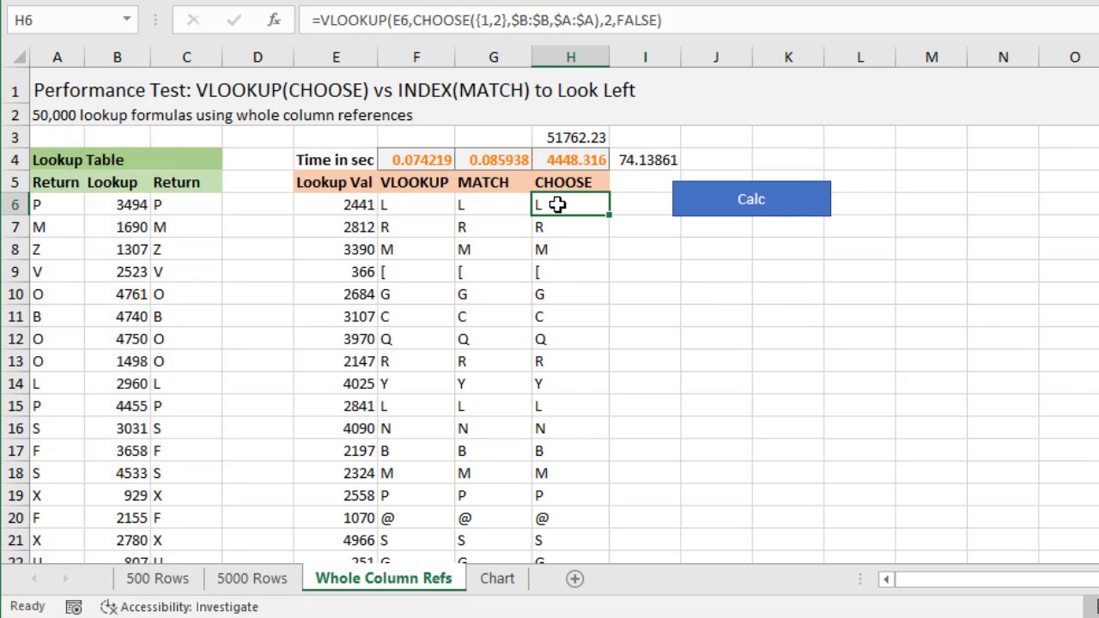
View the whole-column CHOOSE formula in H6, then switch to the Chart sheet comparing MATCH and CHOOSE times.
double_click(570, 204)
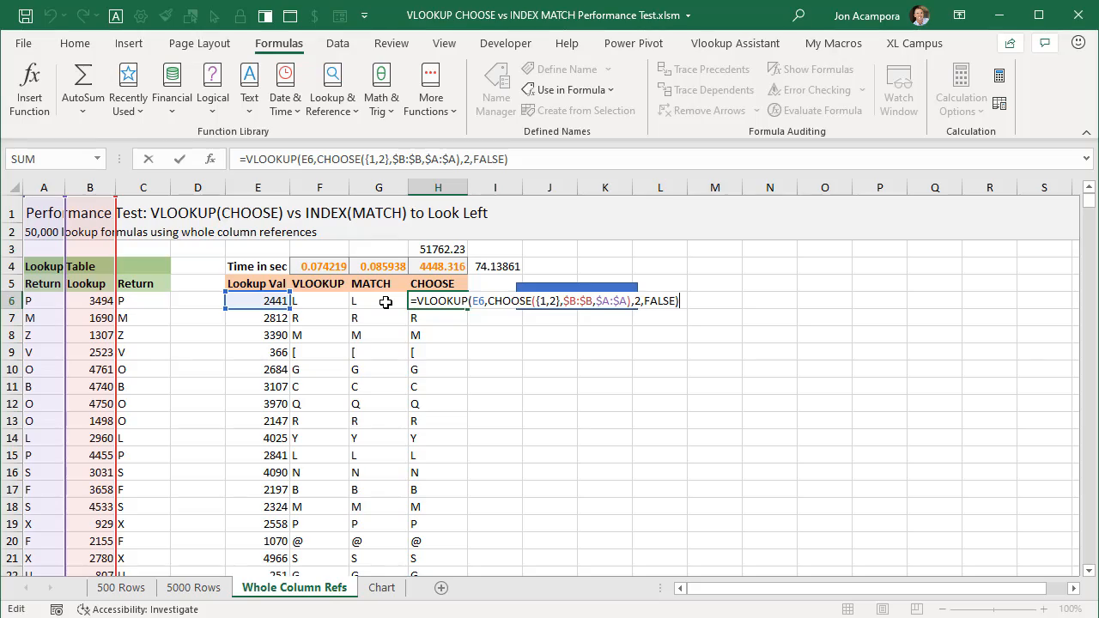
left_click(381, 588)
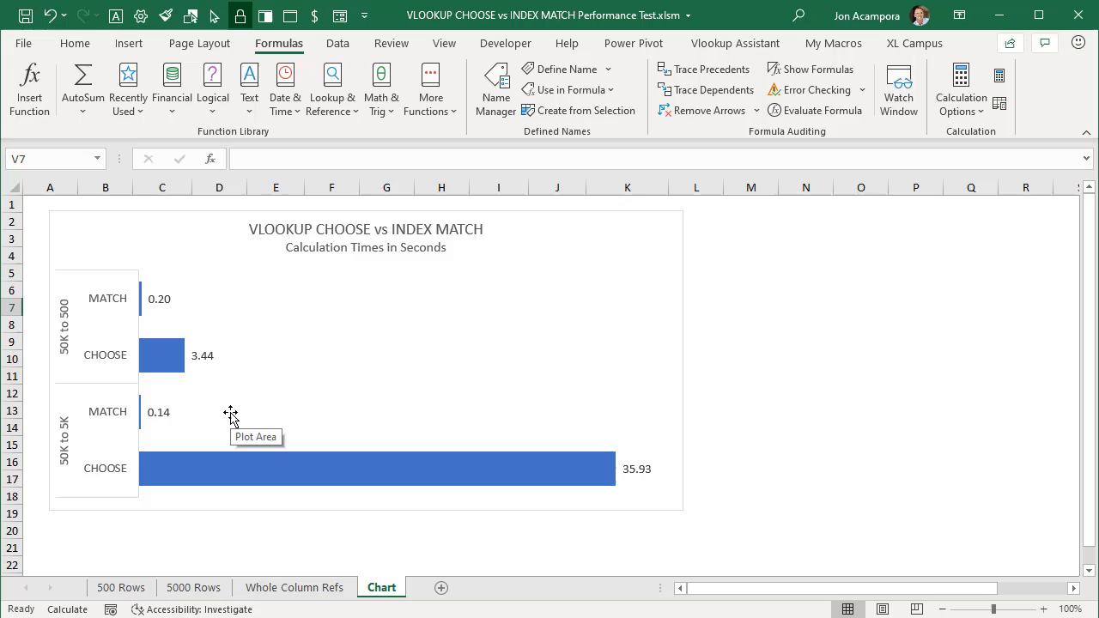
mouse_move(230, 420)
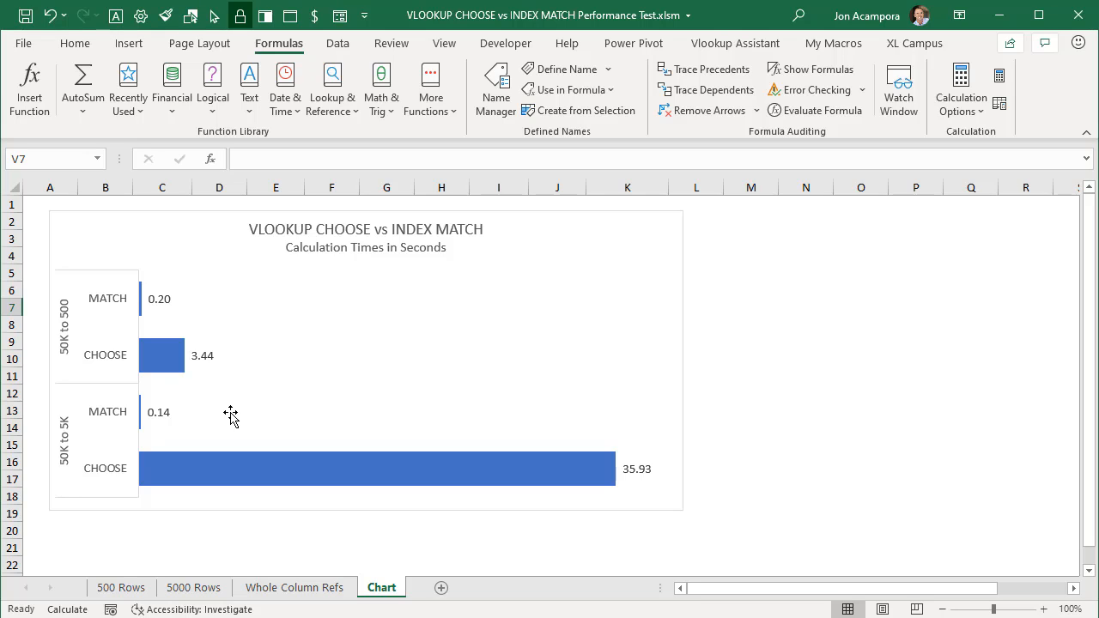